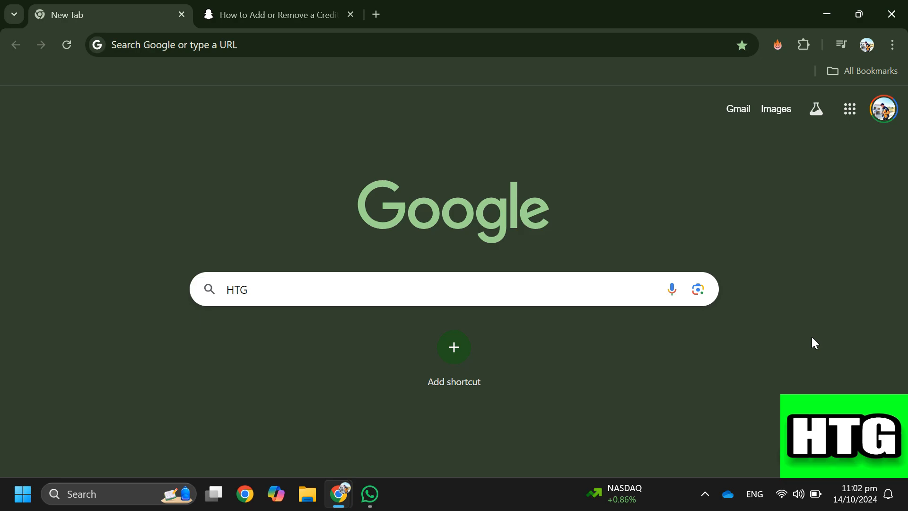
Switch to the 'How to Add or Remove a Credit Card' tab and scroll to its seven steps
left_click(278, 15)
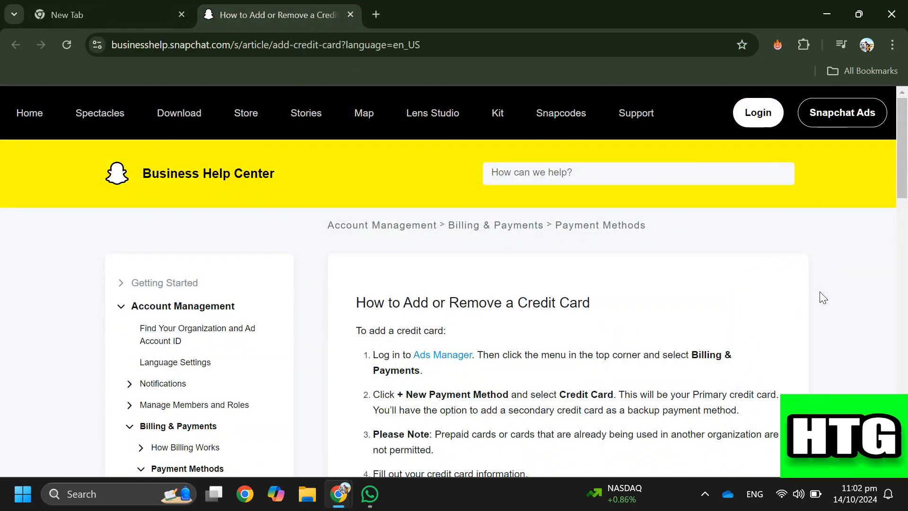
scroll("down", 3)
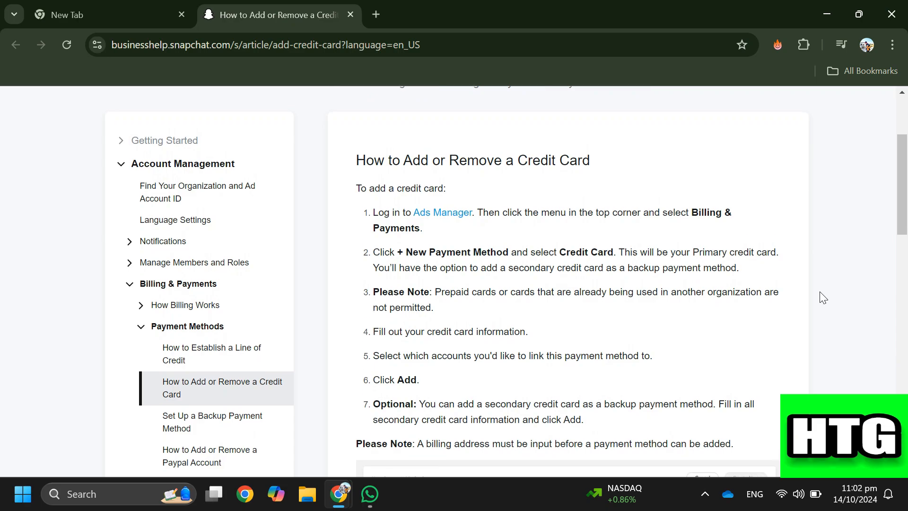